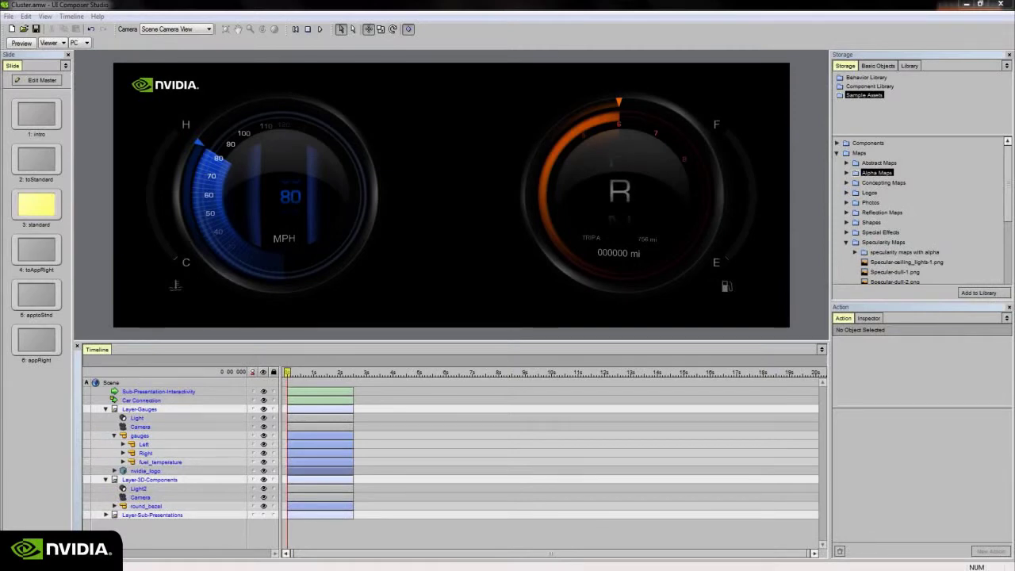
- Inspect the Scene's onControlUp action going to slide toAppRight, keeping onControlUp as its event
left_click(158, 390)
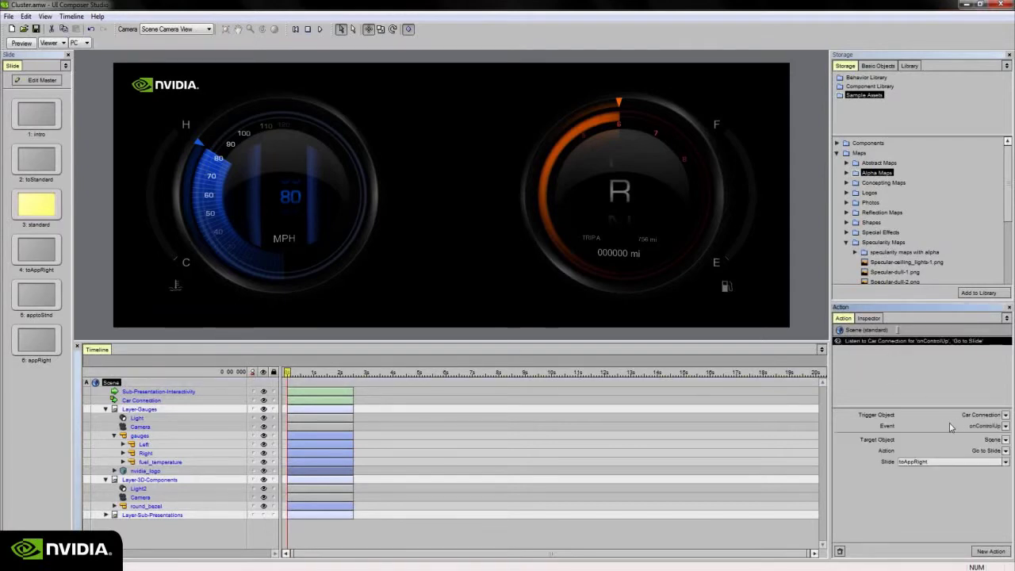
mouse_move(975, 420)
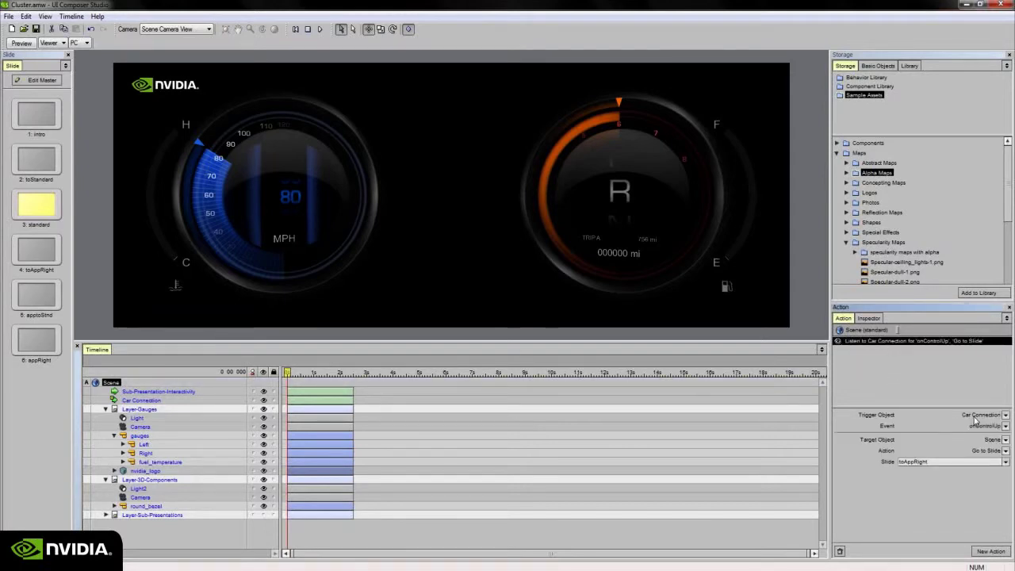
left_click(1005, 425)
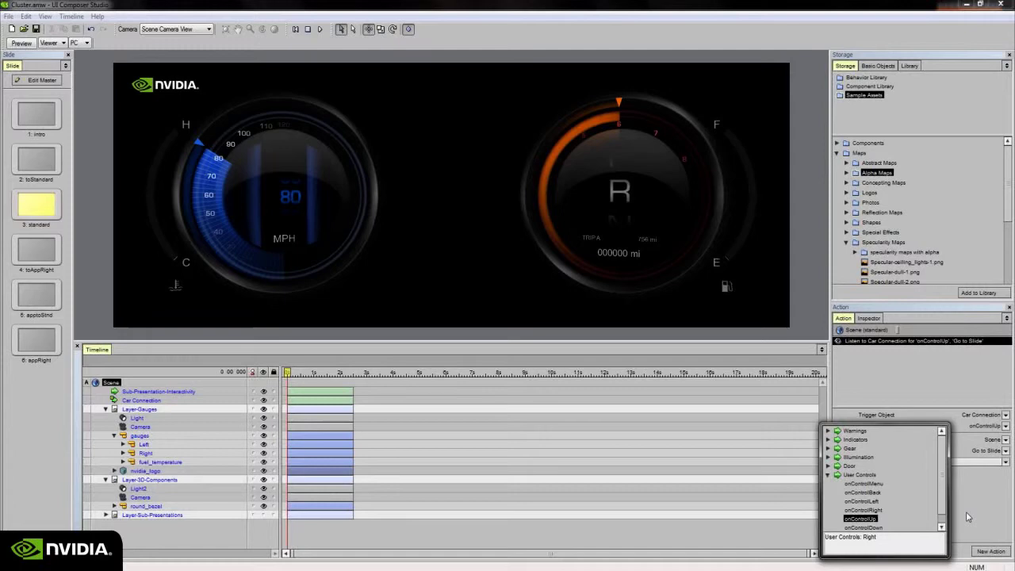
left_click(860, 518)
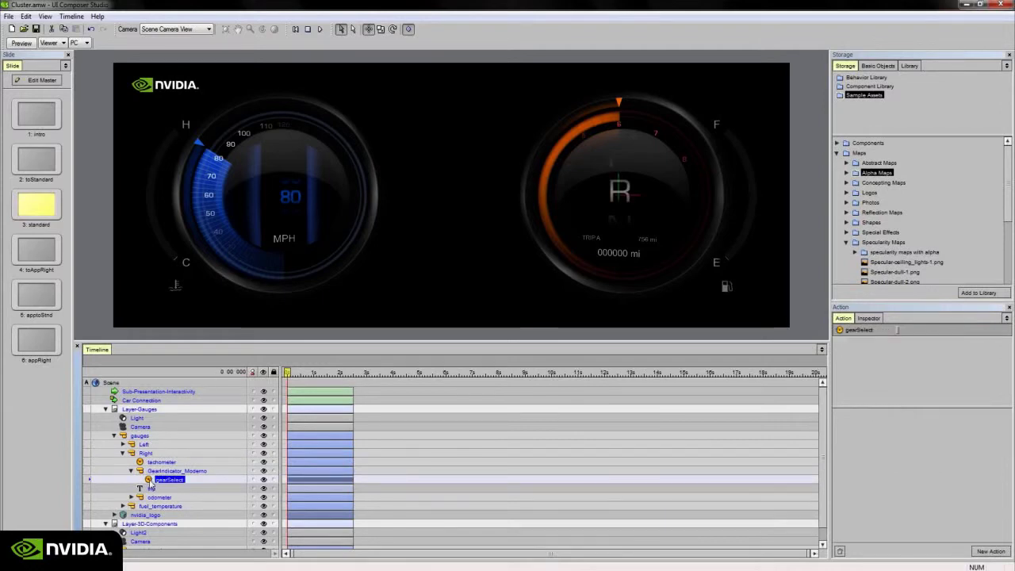
- Inside gearSelect, inspect the Car Connection gear actions for onGearP, onGearN and onGearR
double_click(169, 479)
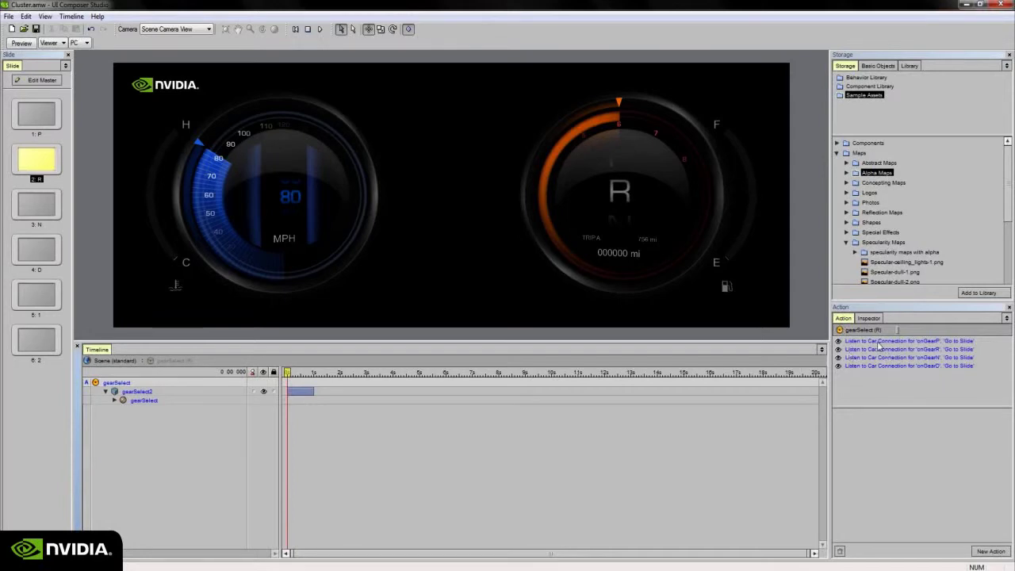
left_click(908, 341)
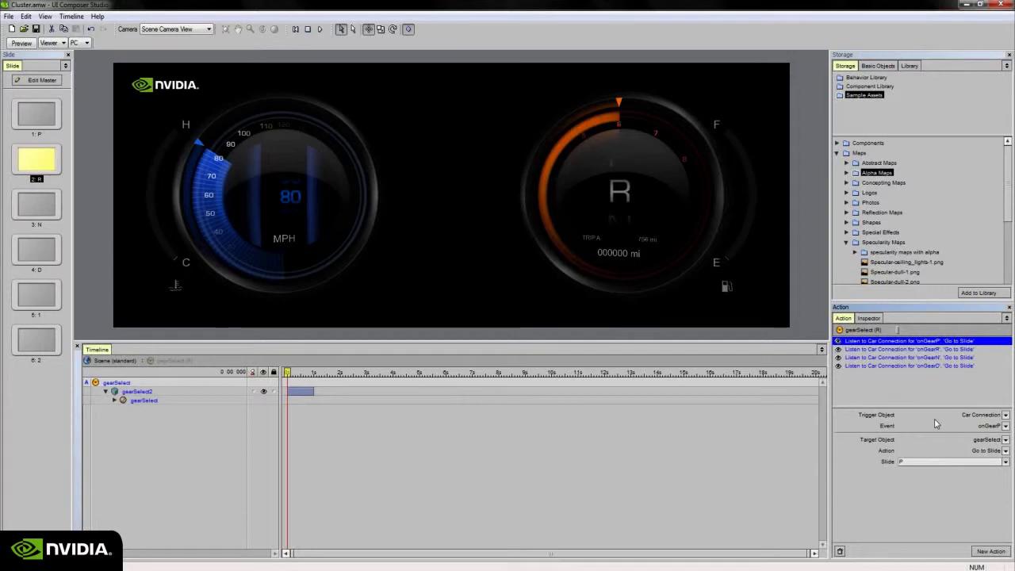
left_click(919, 357)
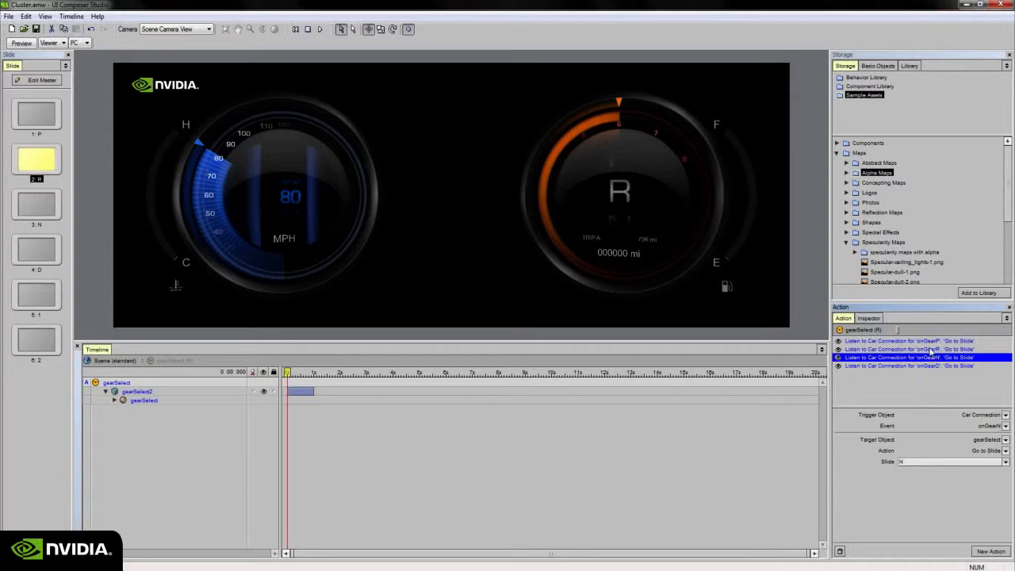
left_click(912, 349)
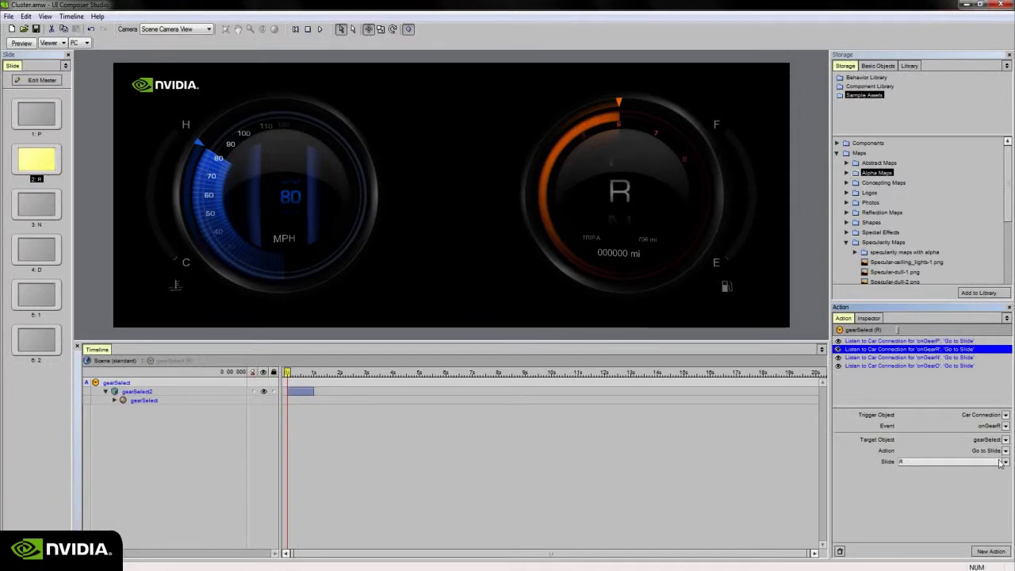
mouse_move(950, 467)
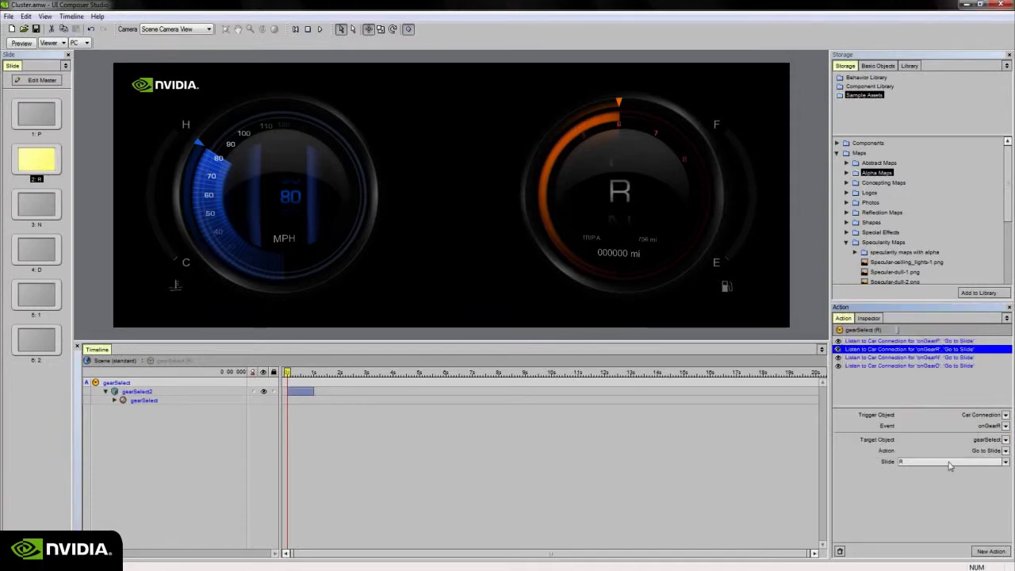
- Preview gear slides P, D and N, then recheck the onGearR action settings
left_click(37, 115)
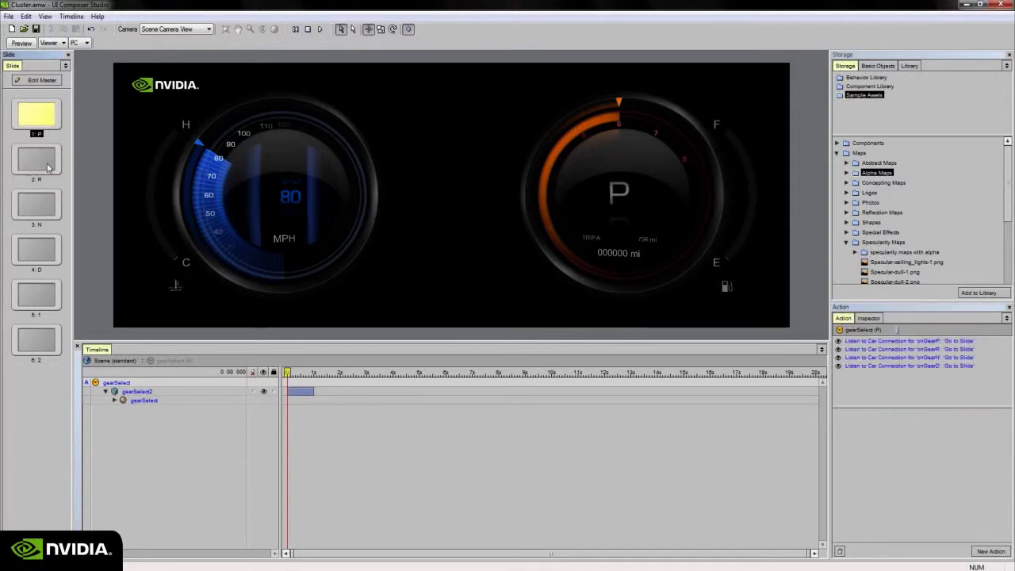
left_click(36, 250)
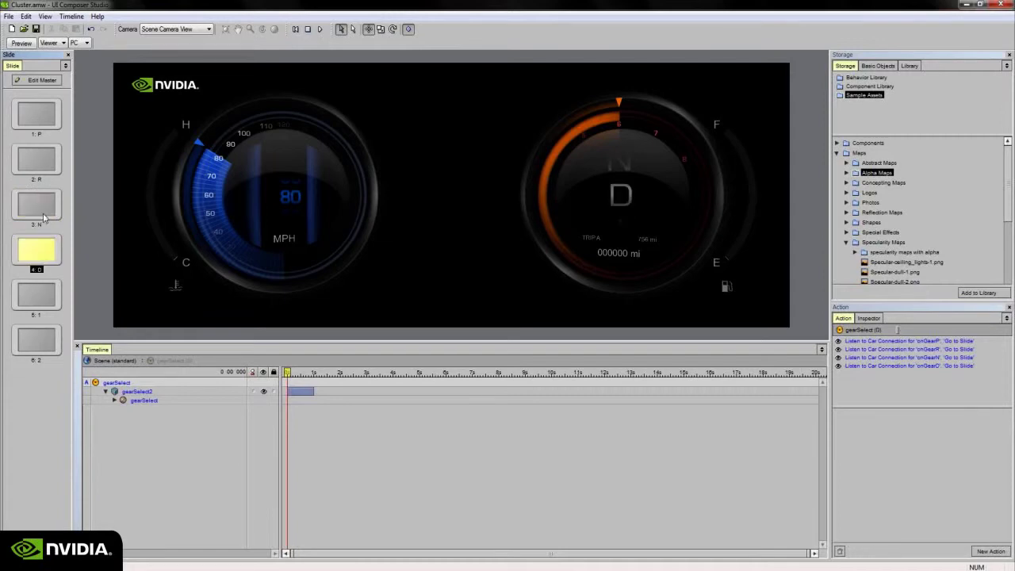
left_click(36, 205)
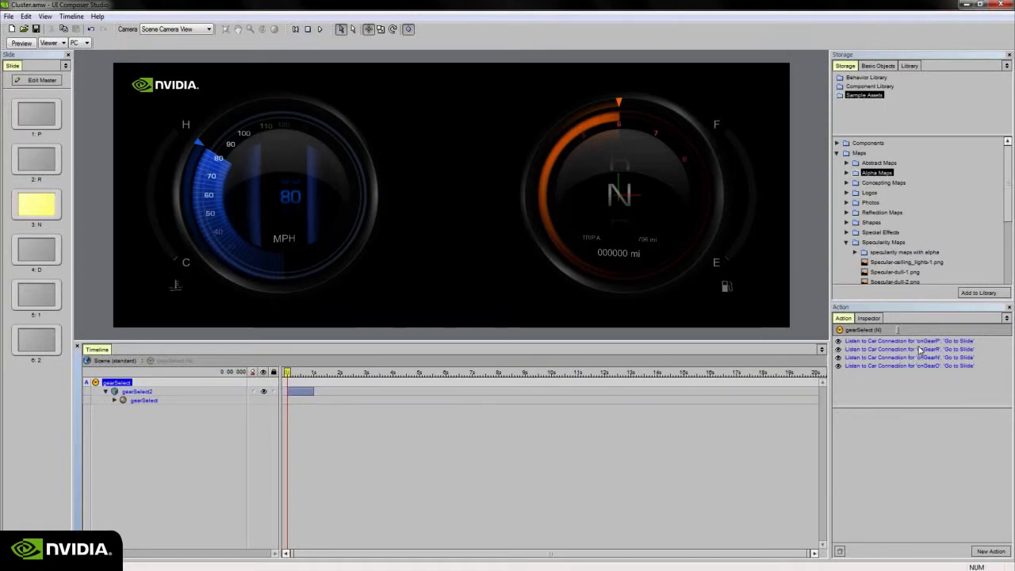
left_click(907, 349)
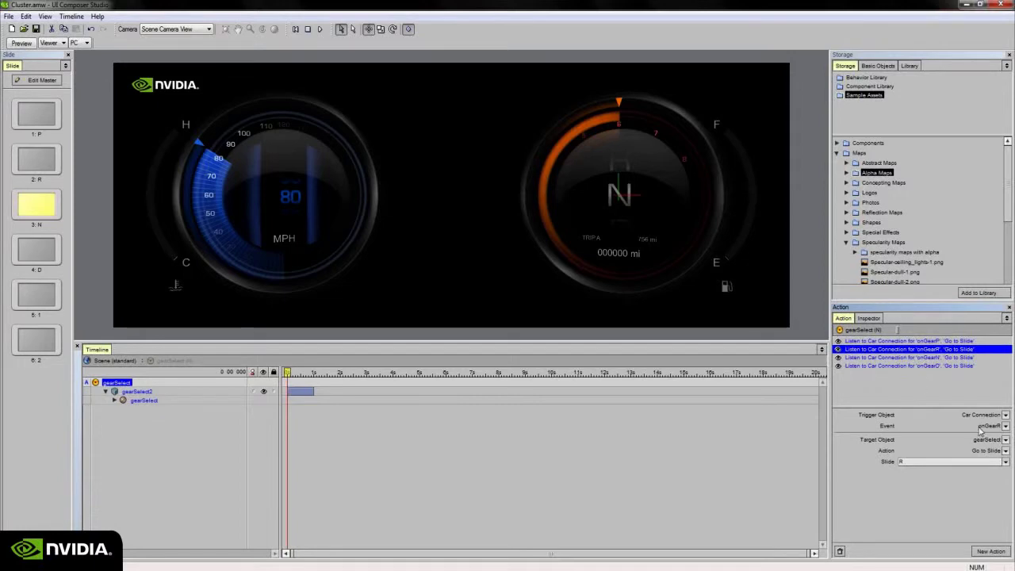
mouse_move(889, 449)
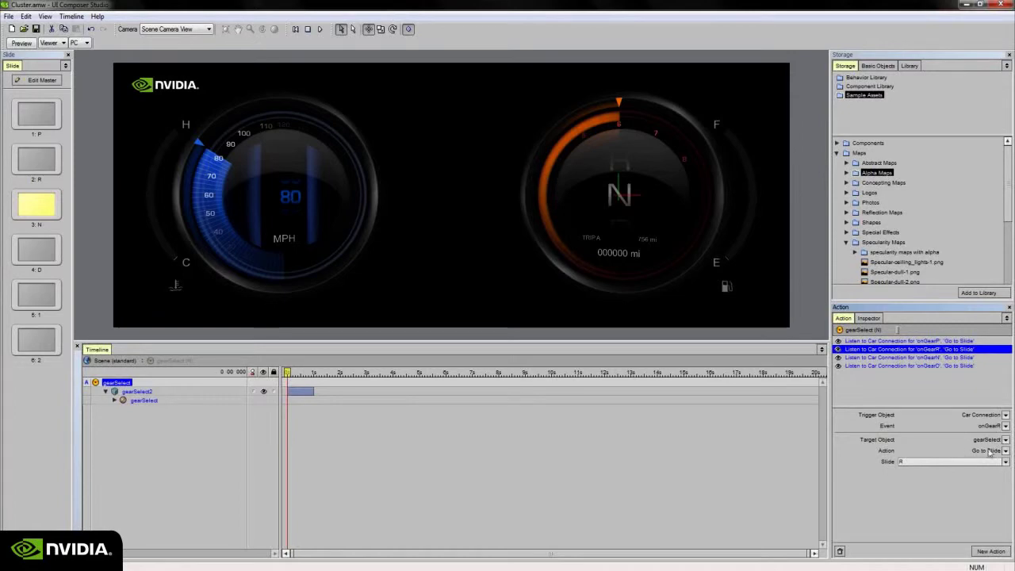
left_click(1005, 461)
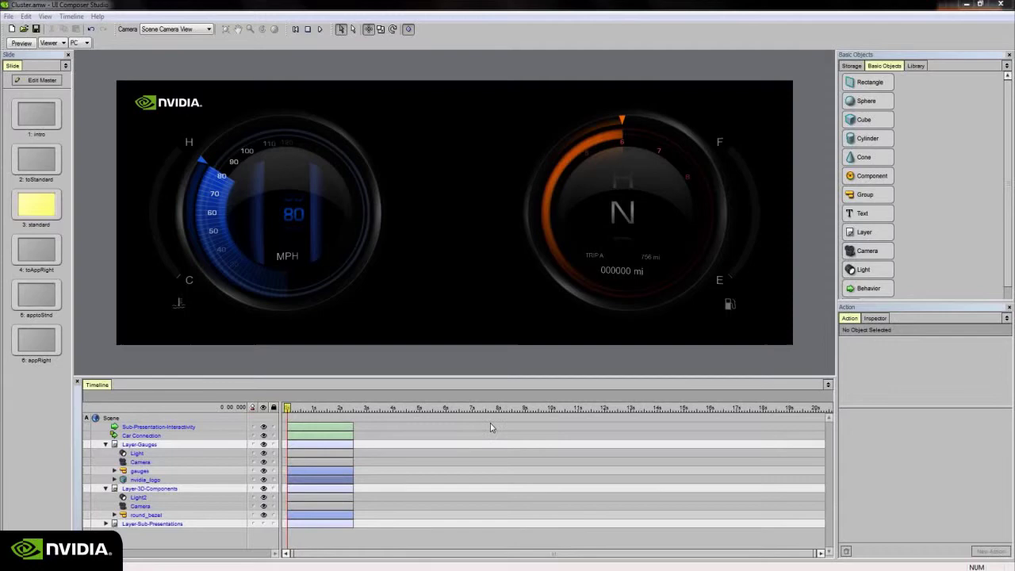
mouse_move(492, 363)
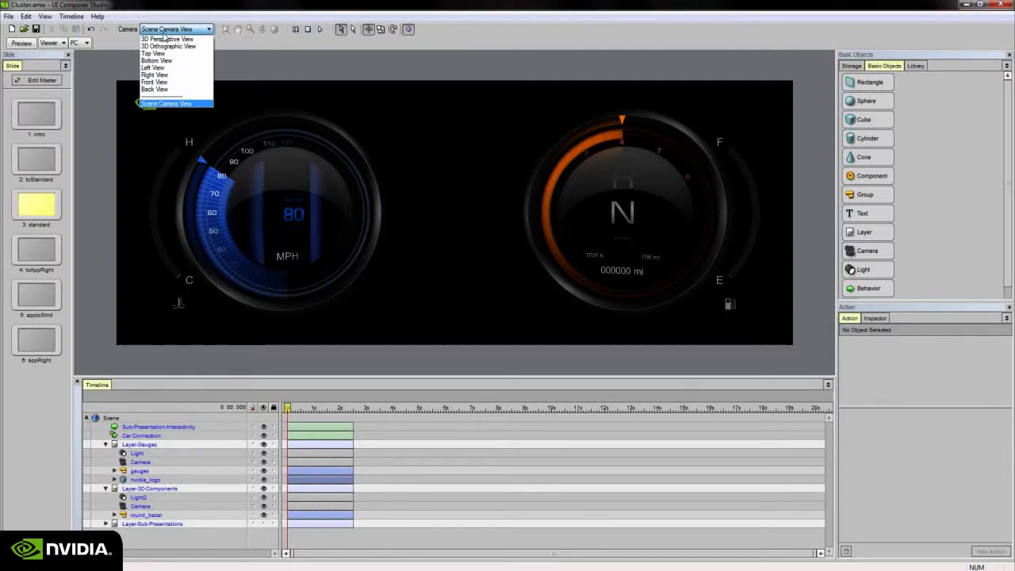
mouse_move(168, 39)
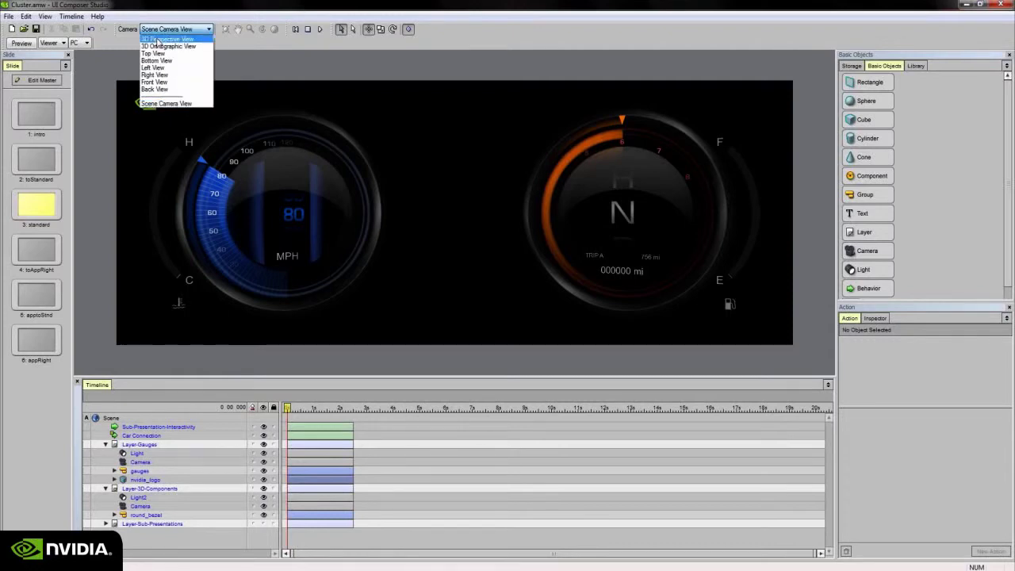
mouse_move(168, 46)
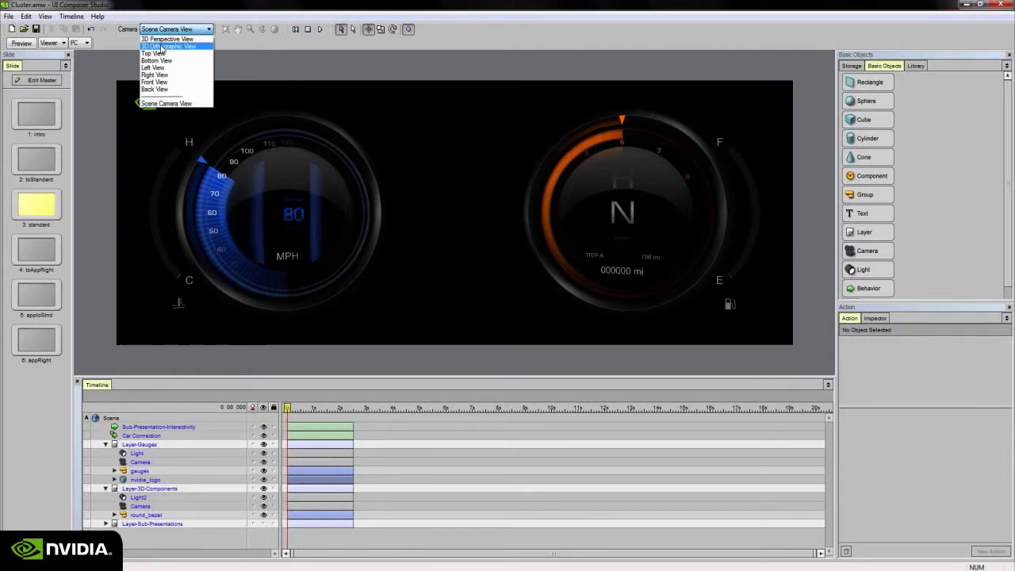
mouse_move(150, 53)
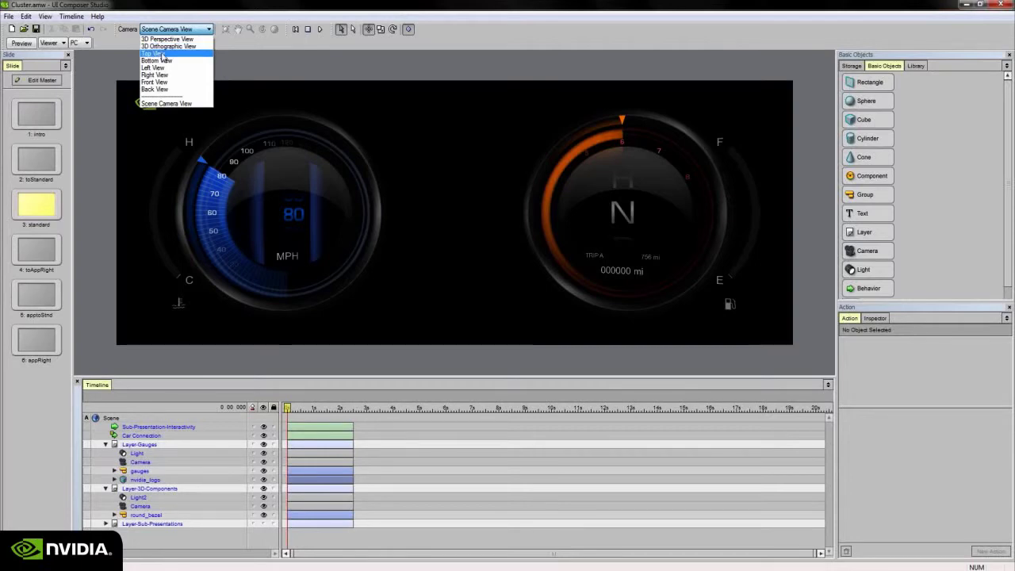
mouse_move(166, 39)
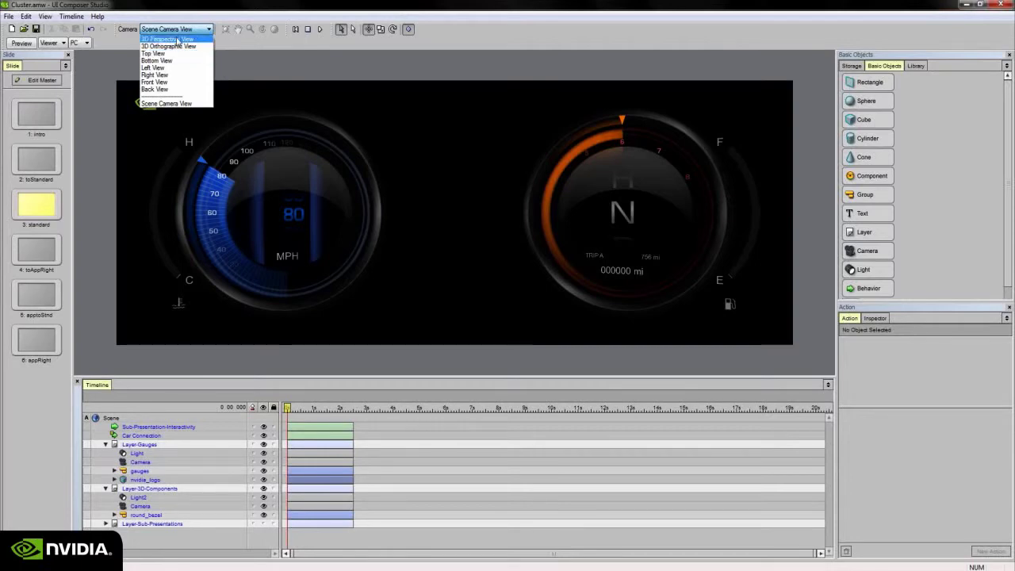
- View the gauge layers in 3D Perspective View, then return to the Scene Camera View
left_click(160, 39)
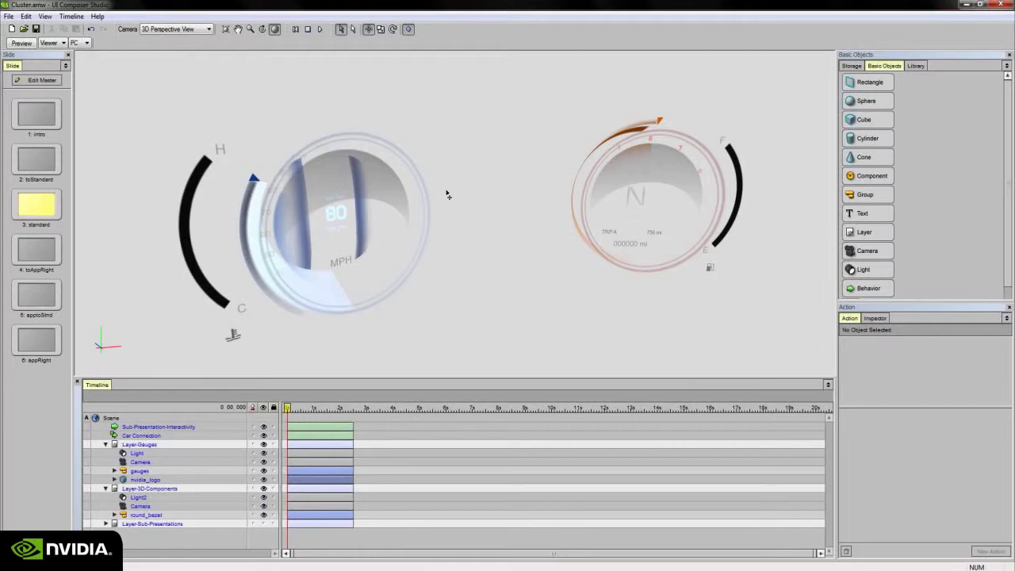
mouse_move(538, 188)
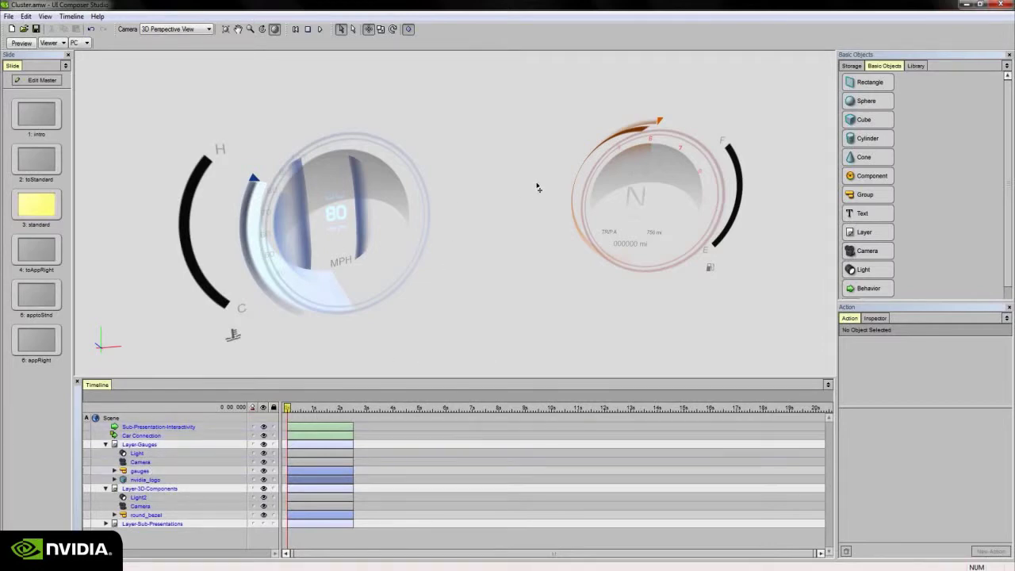
mouse_move(202, 41)
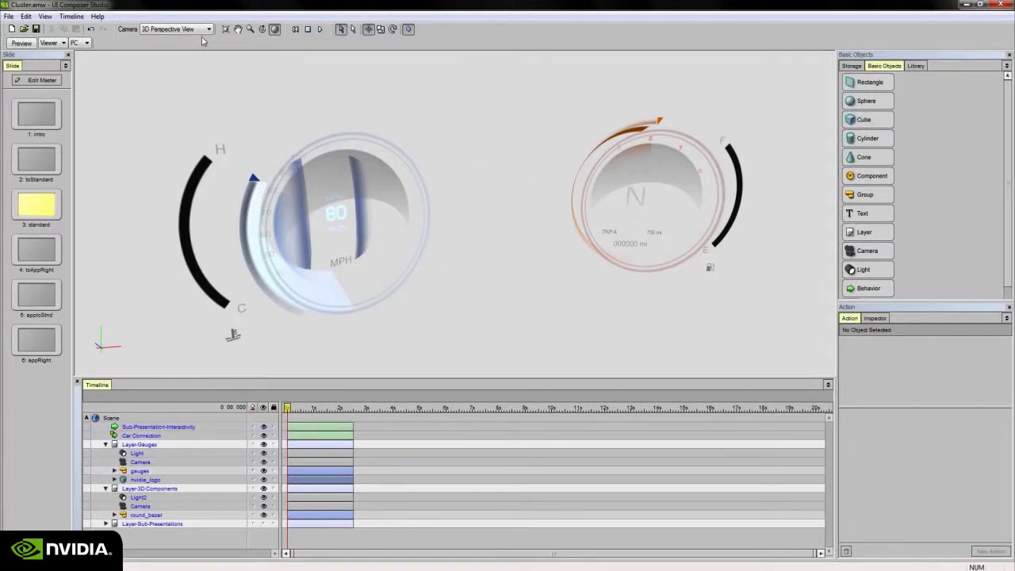
left_click(175, 30)
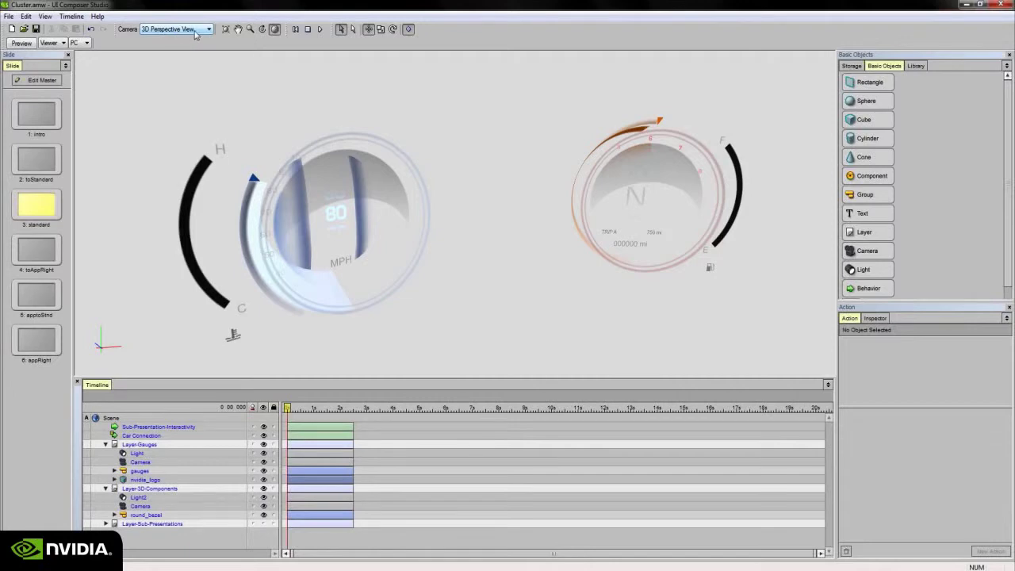
mouse_move(231, 29)
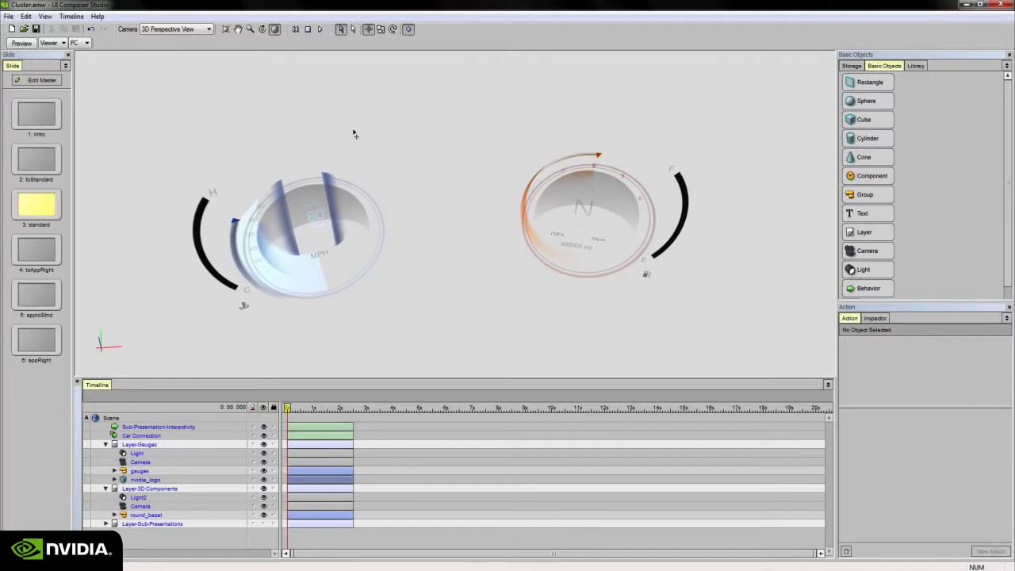
left_click(175, 29)
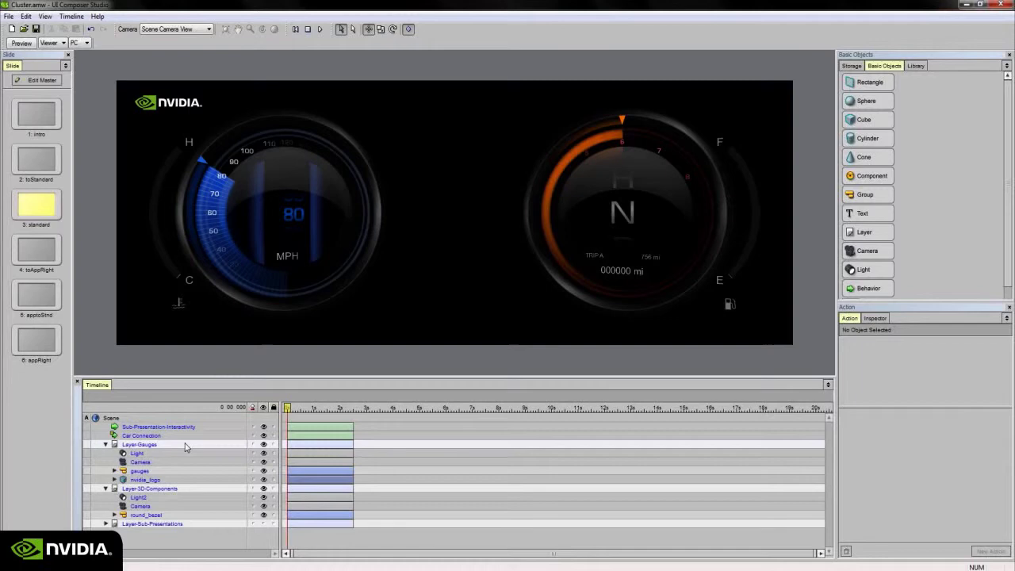
mouse_move(176, 446)
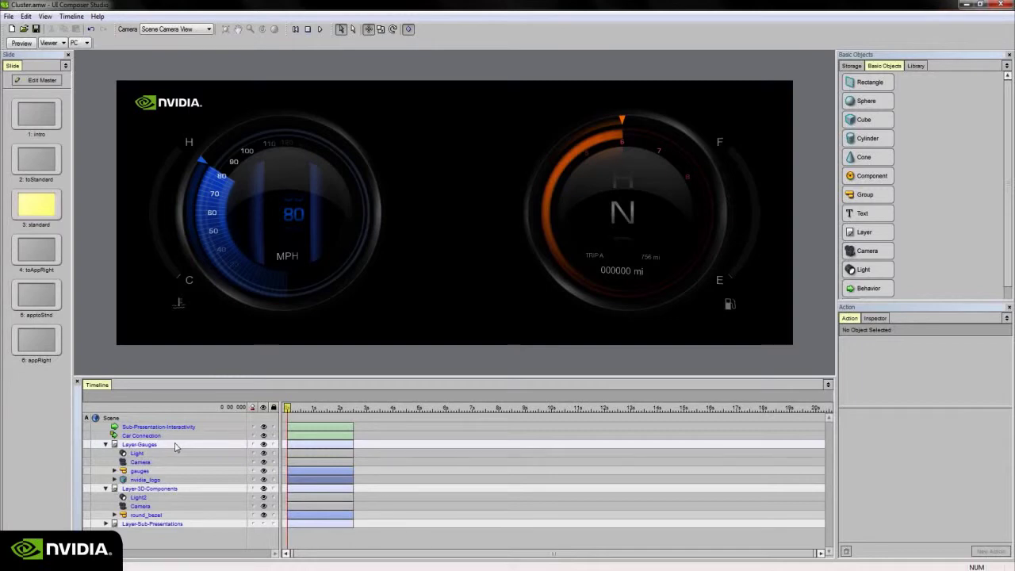
left_click(140, 506)
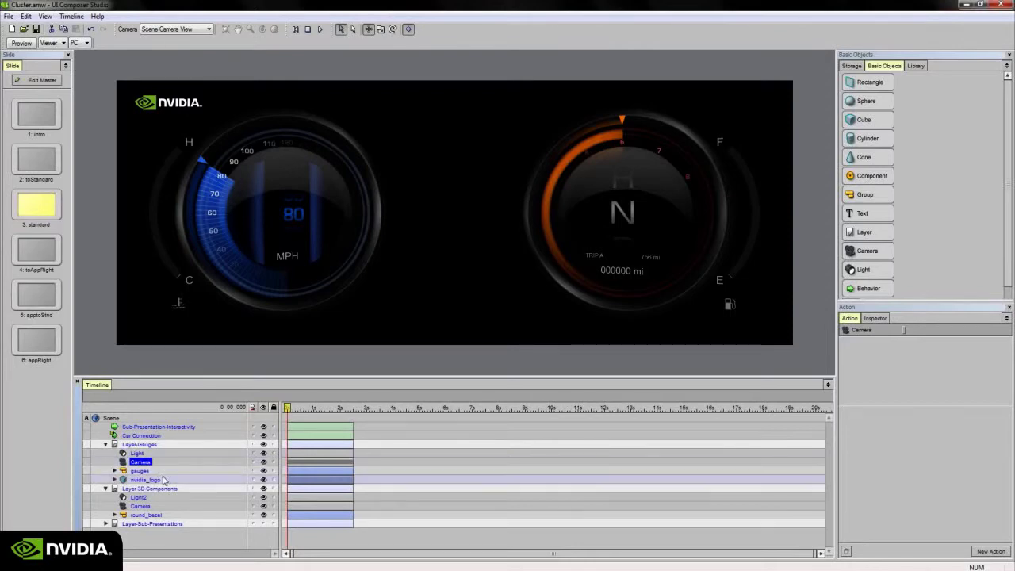
left_click(140, 506)
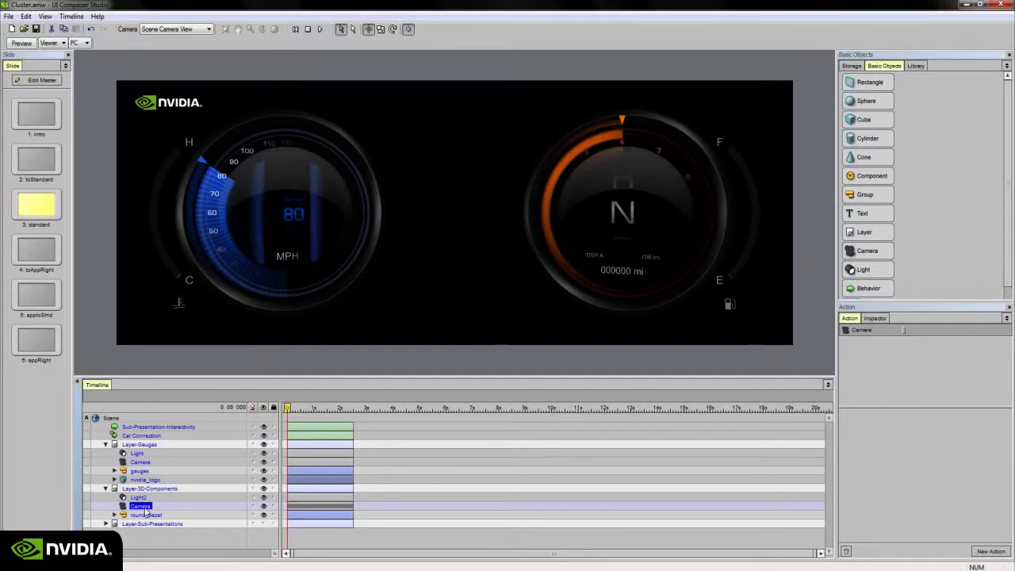
mouse_move(173, 509)
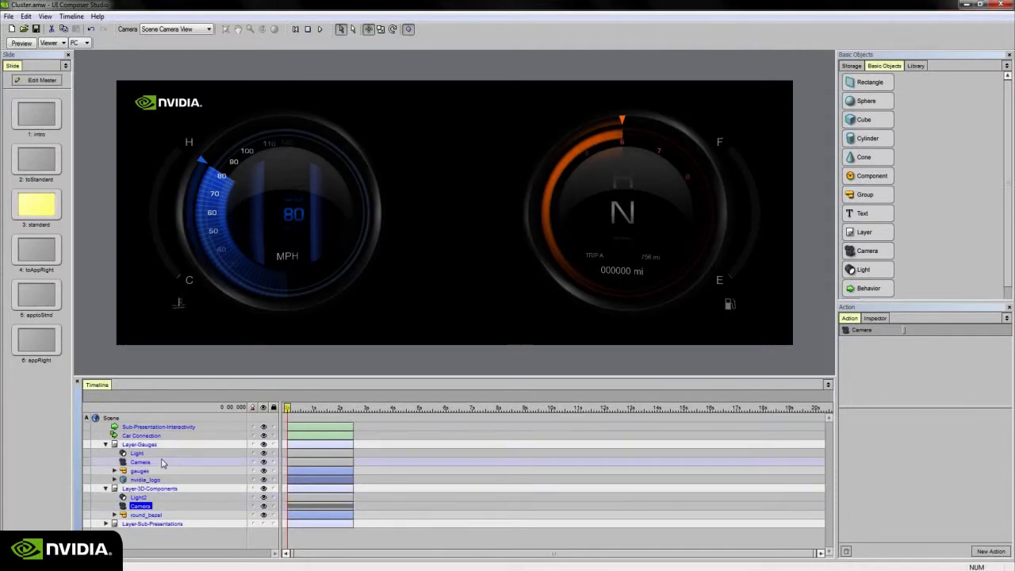
left_click(141, 461)
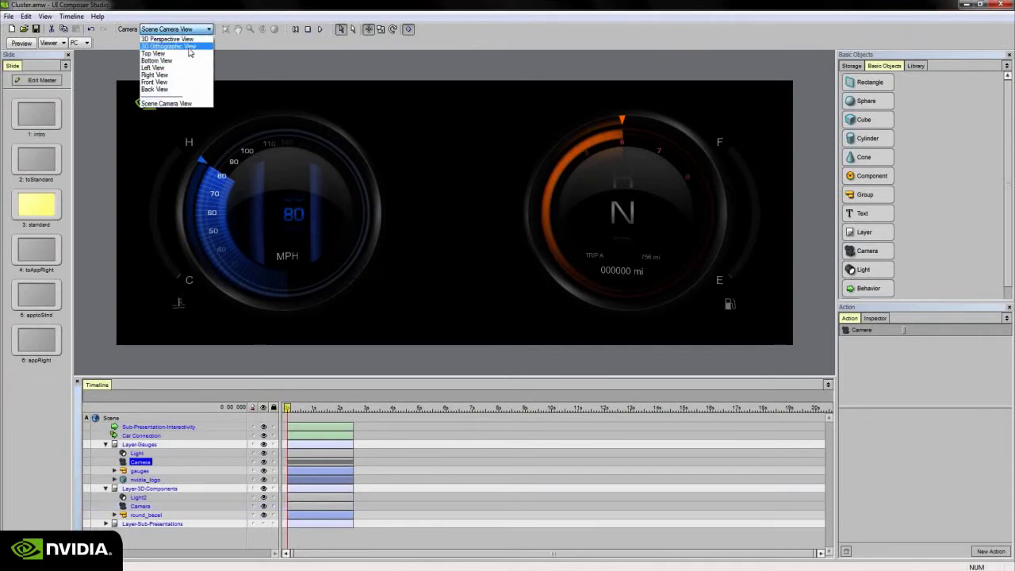
left_click(165, 103)
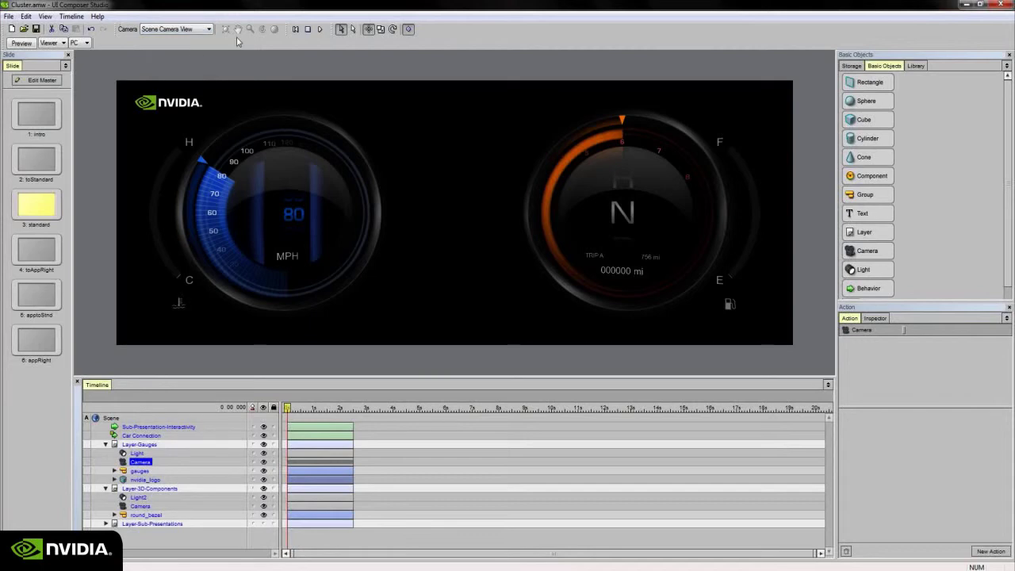
mouse_move(439, 354)
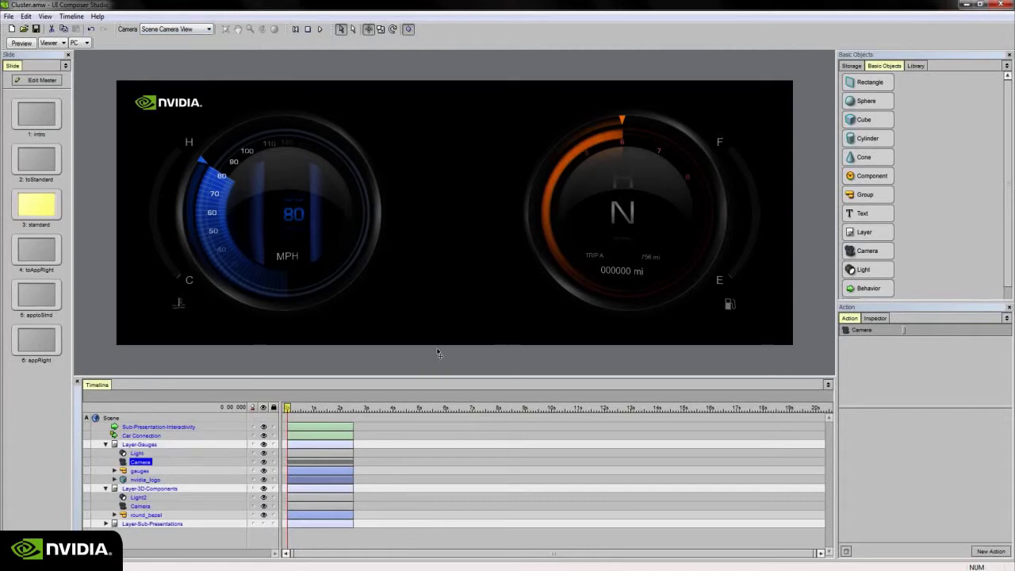
mouse_move(642, 144)
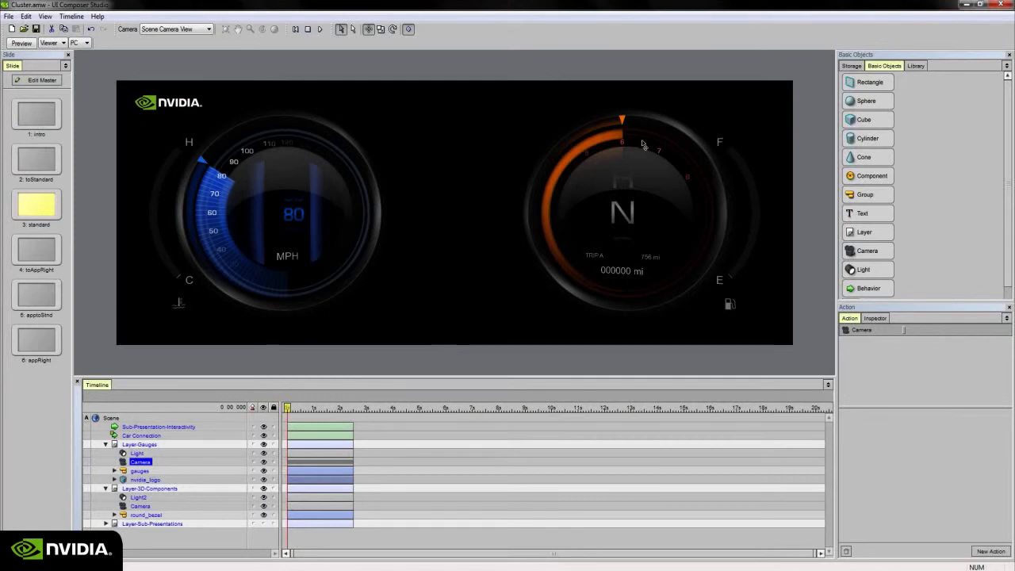
mouse_move(333, 364)
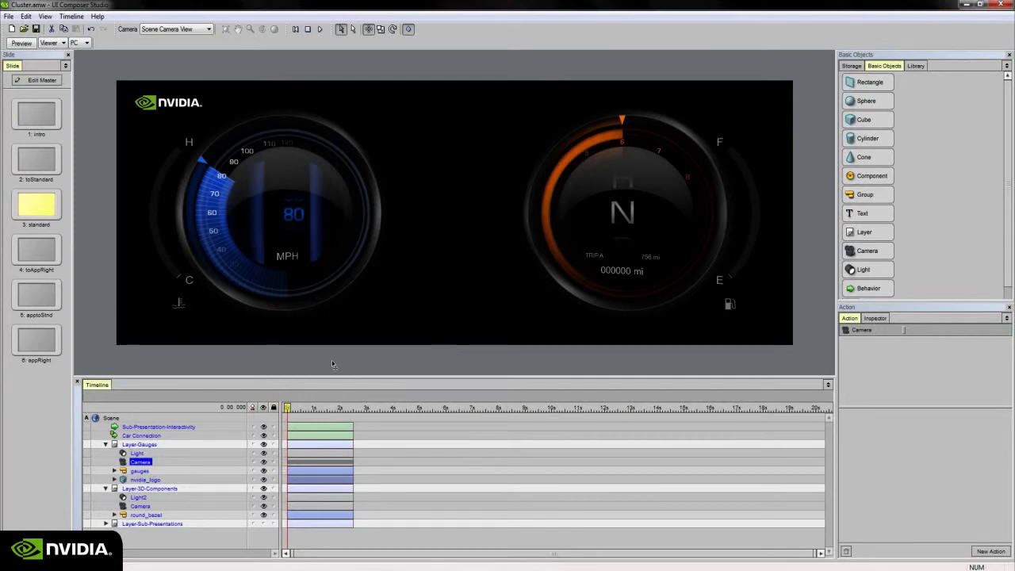